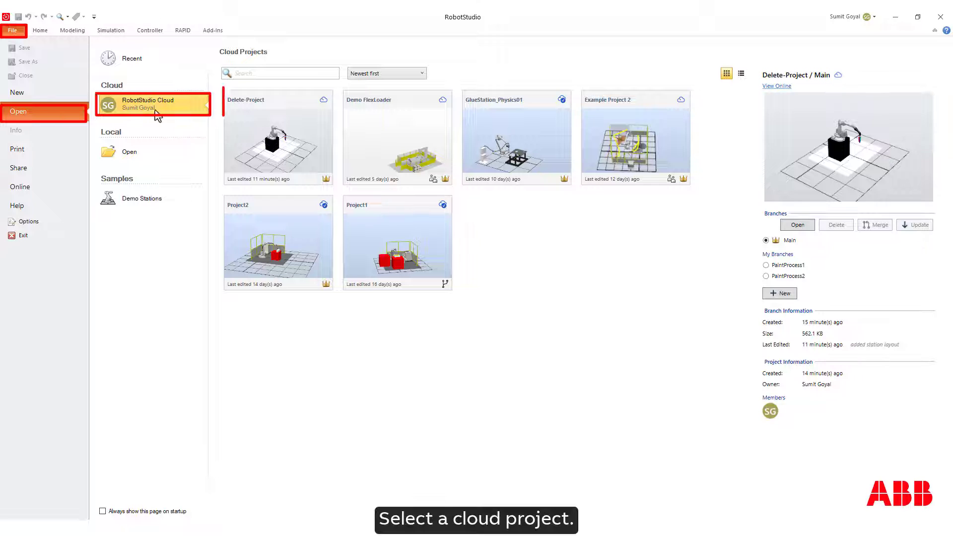
Delete the PaintProcess2 branch of Delete-Project from the RobotStudio Cloud open dialog and confirm
{"action": "left_click", "coordinate": [277, 137]}
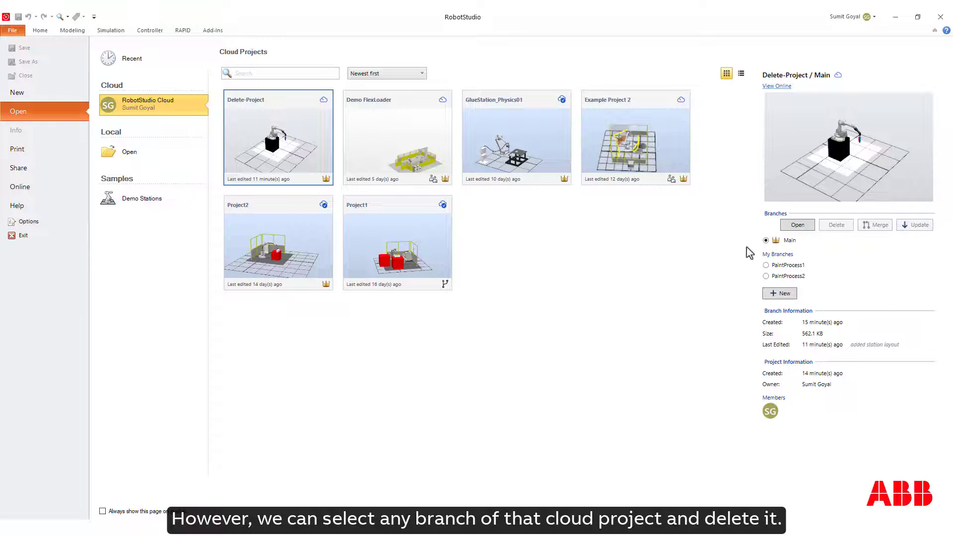
{"action": "left_click", "coordinate": [766, 276]}
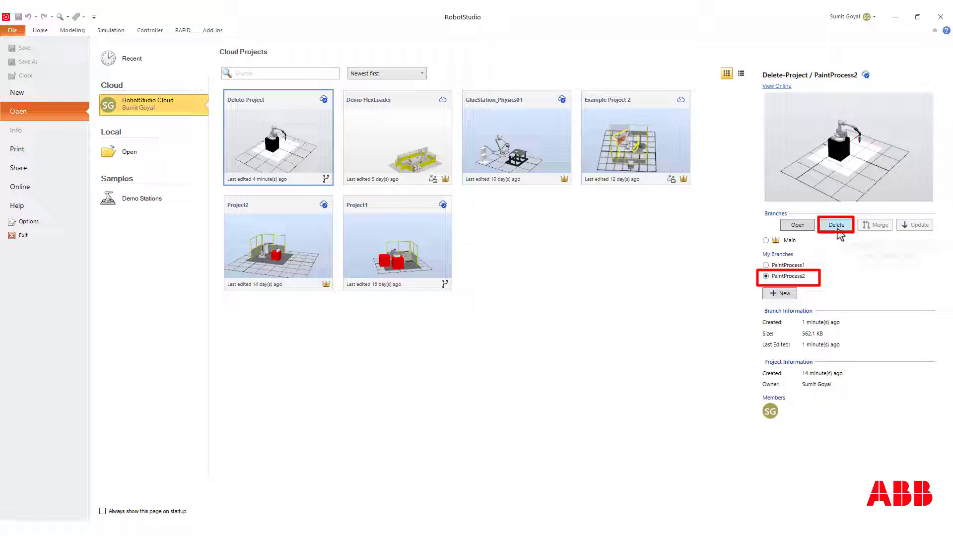
{"action": "mouse_move", "coordinate": [835, 225]}
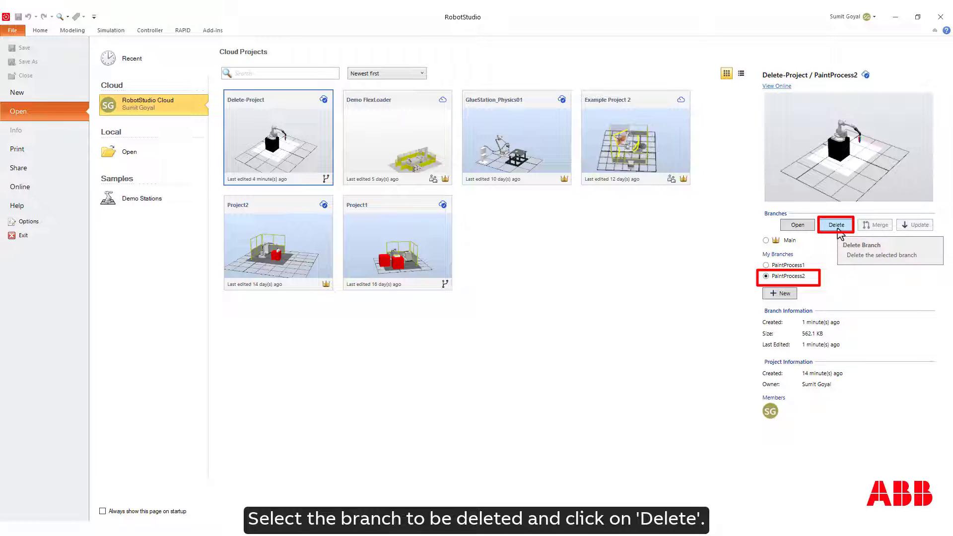
{"action": "left_click", "coordinate": [835, 224]}
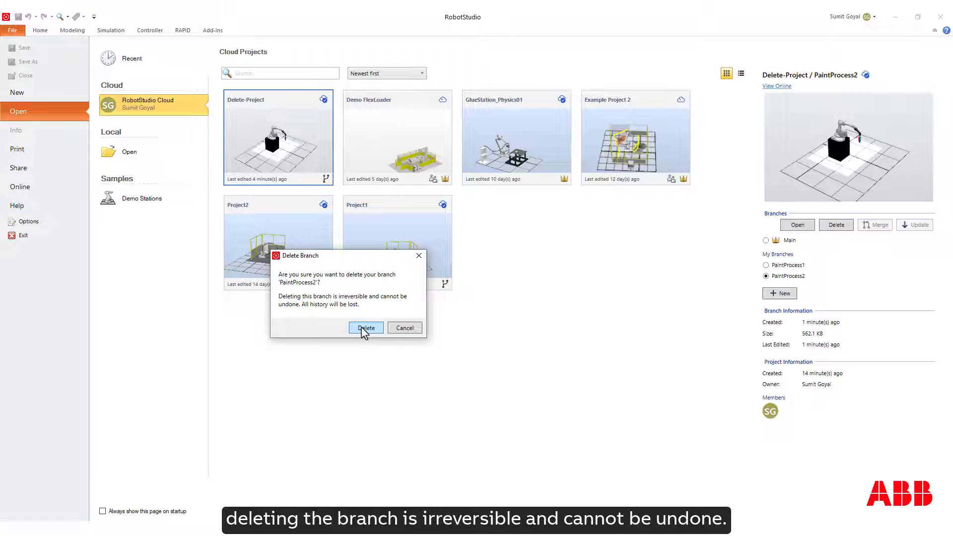
{"action": "left_click", "coordinate": [365, 328]}
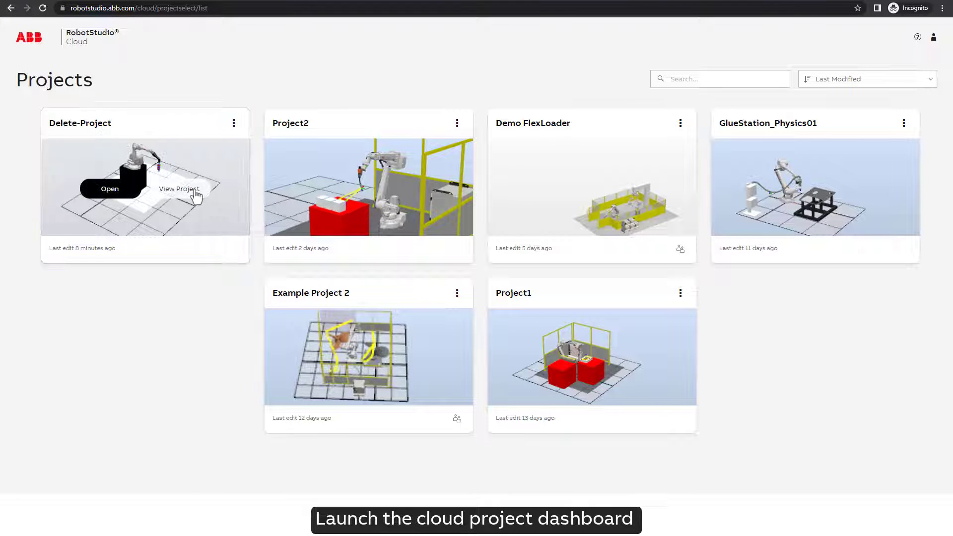
{"action": "mouse_move", "coordinate": [179, 188]}
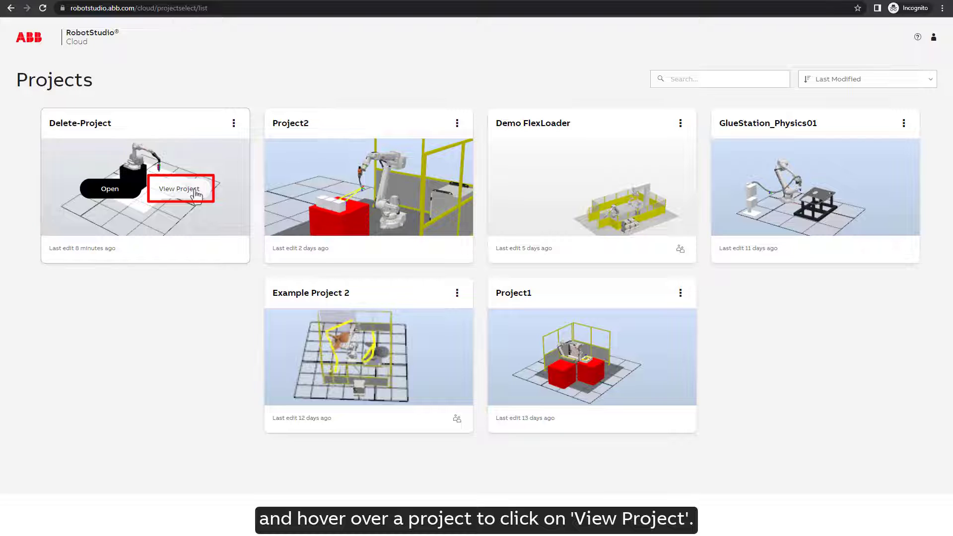
From Delete-Project's version history, delete the PaintProcess1 branch via its three-dot menu and confirm
{"action": "left_click", "coordinate": [180, 188]}
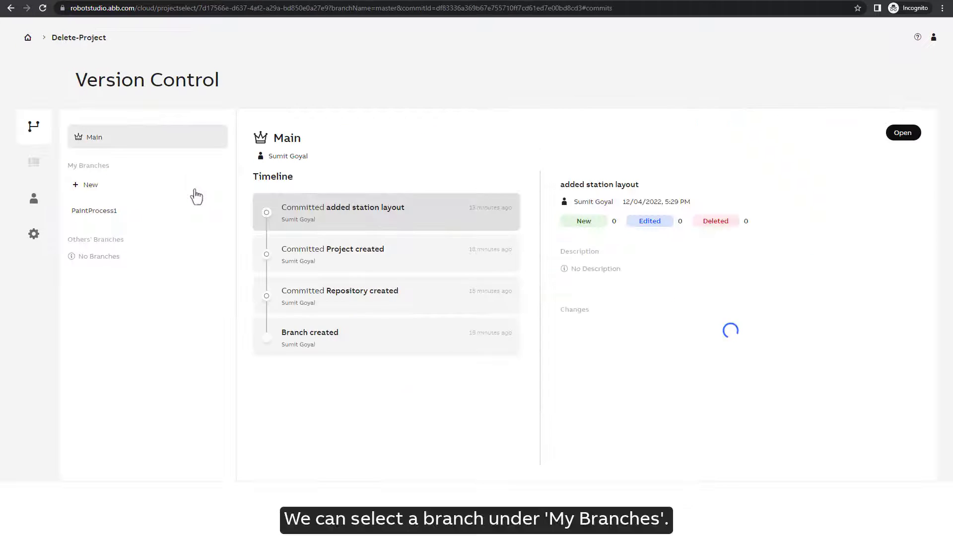
{"action": "left_click", "coordinate": [94, 210]}
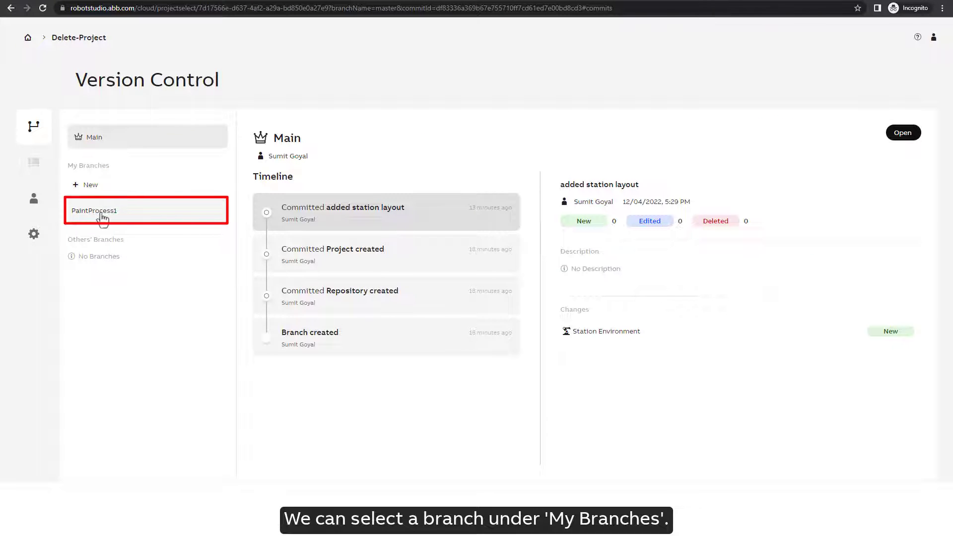
{"action": "left_click", "coordinate": [95, 210]}
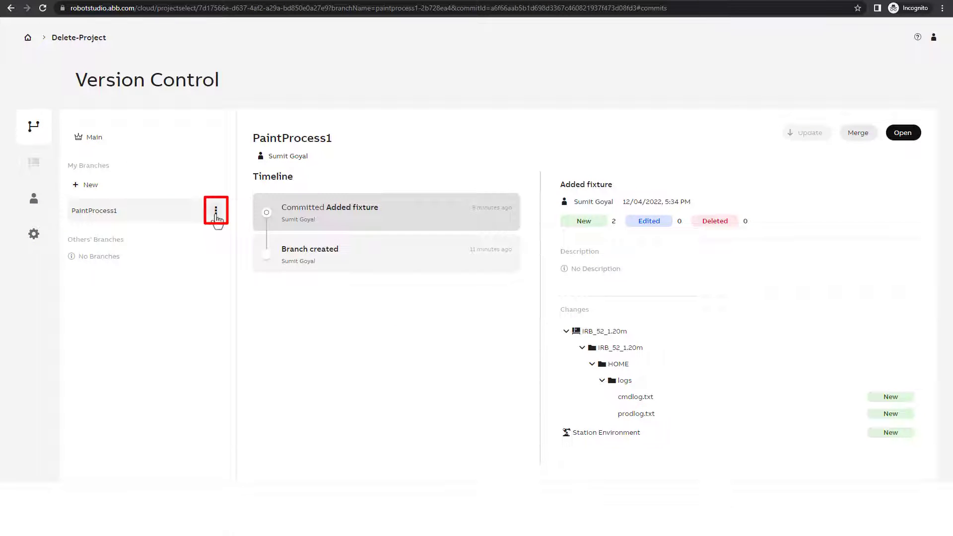
{"action": "left_click", "coordinate": [216, 211]}
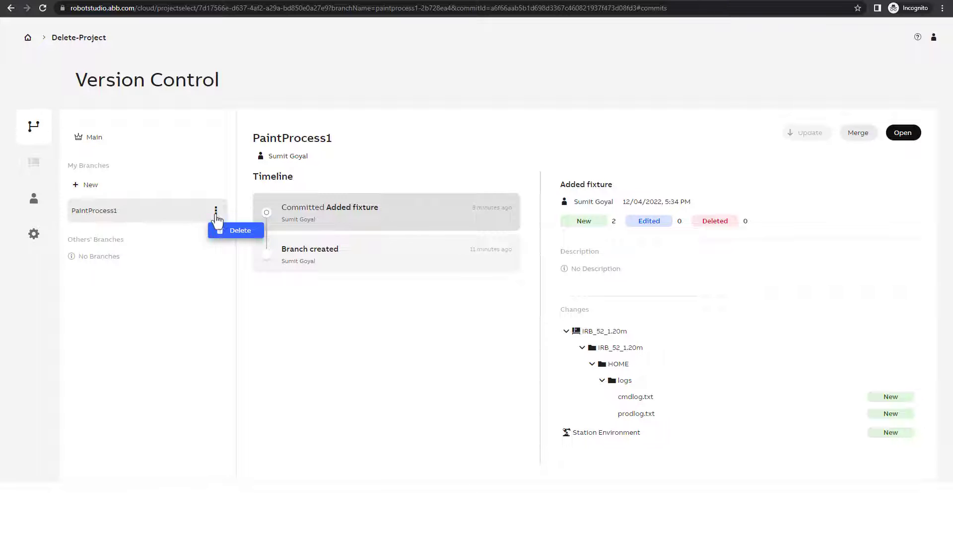
{"action": "left_click", "coordinate": [239, 229]}
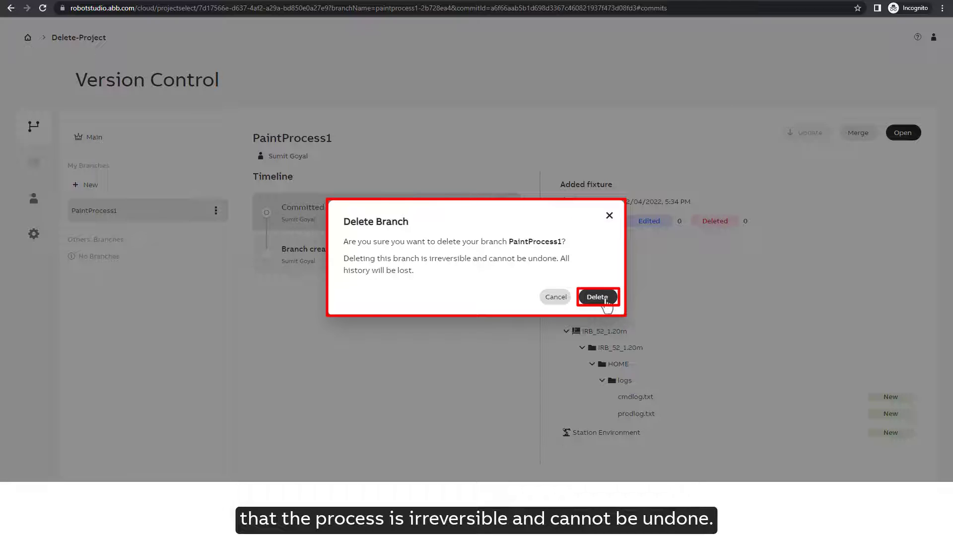
{"action": "left_click", "coordinate": [597, 296]}
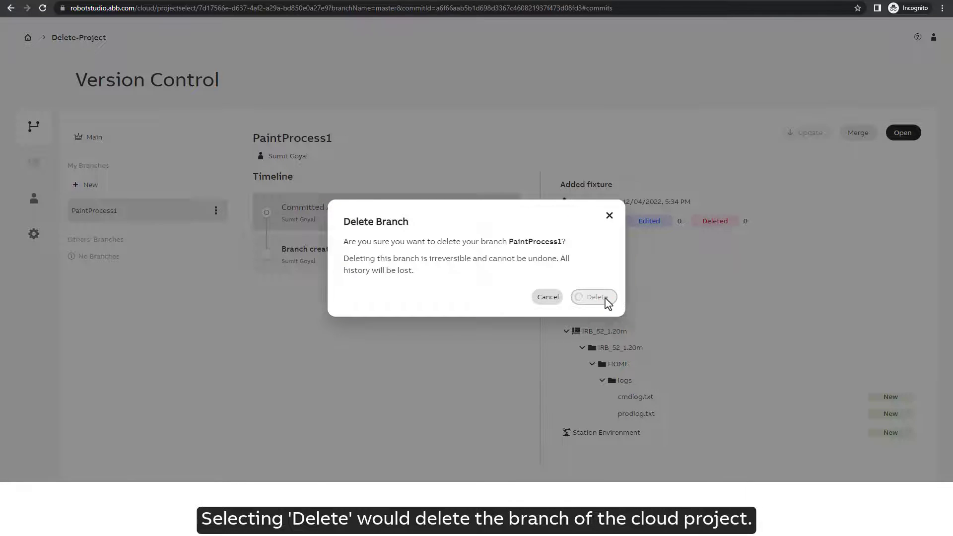
{"action": "left_click", "coordinate": [594, 297]}
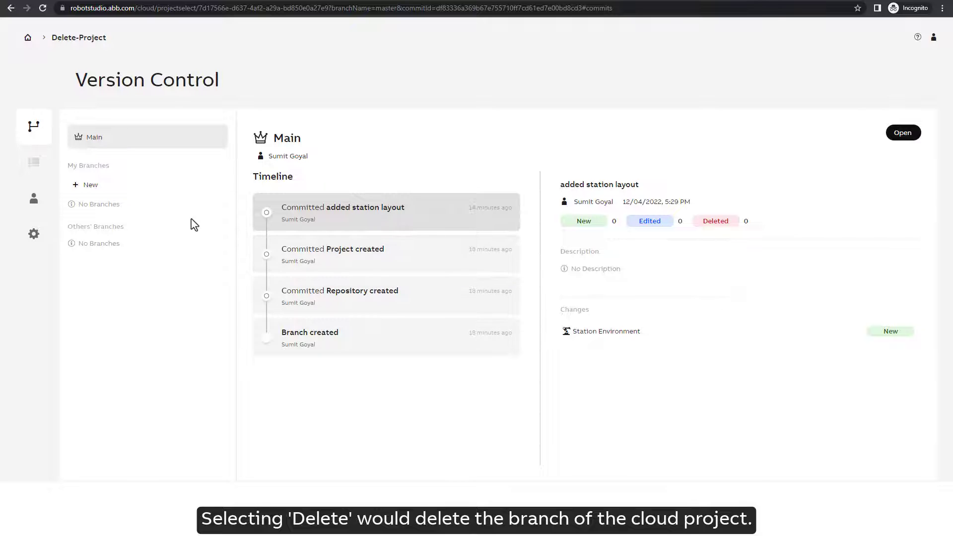
{"action": "mouse_move", "coordinate": [177, 218]}
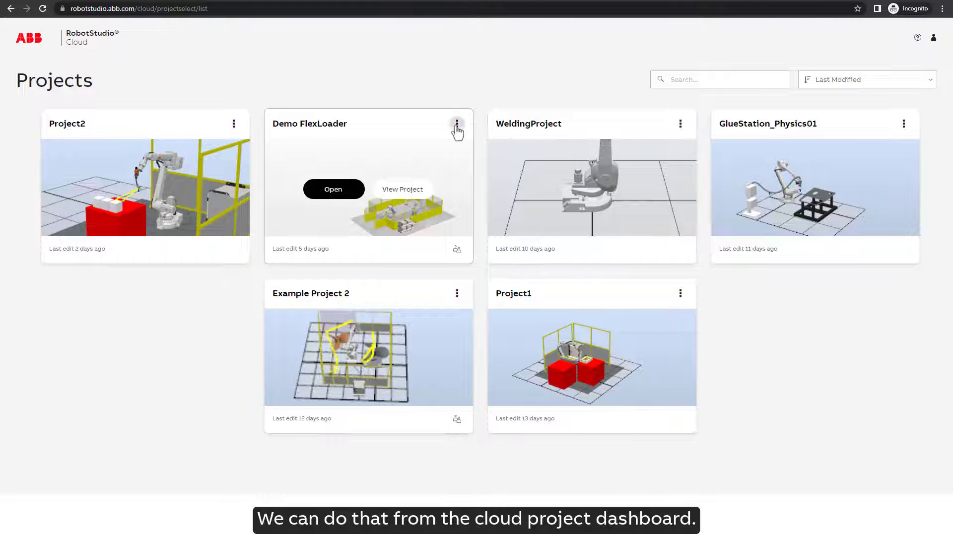
Delete WeldingProject from its card menu, confirming by typing 'WeldingProject' and choosing Delete permanently
{"action": "left_click", "coordinate": [457, 124]}
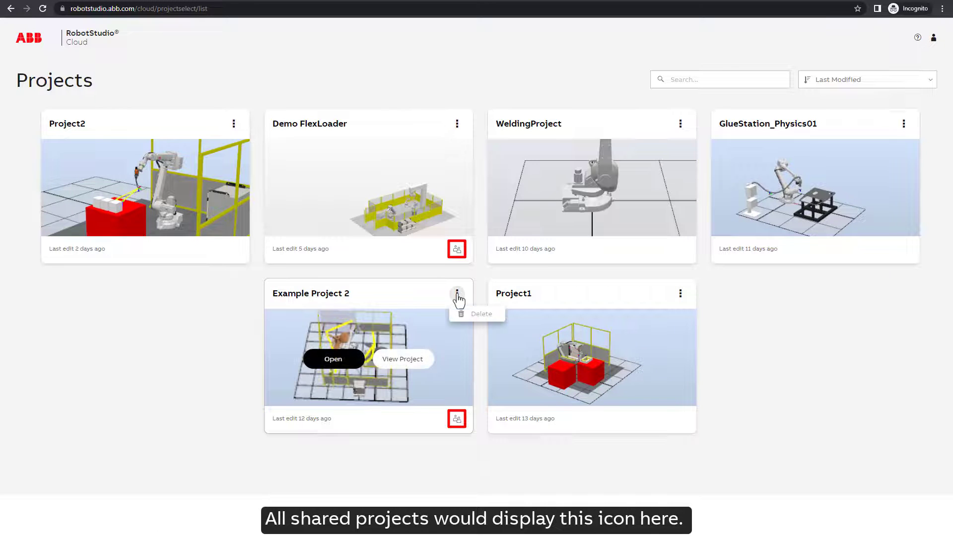
{"action": "mouse_move", "coordinate": [694, 323]}
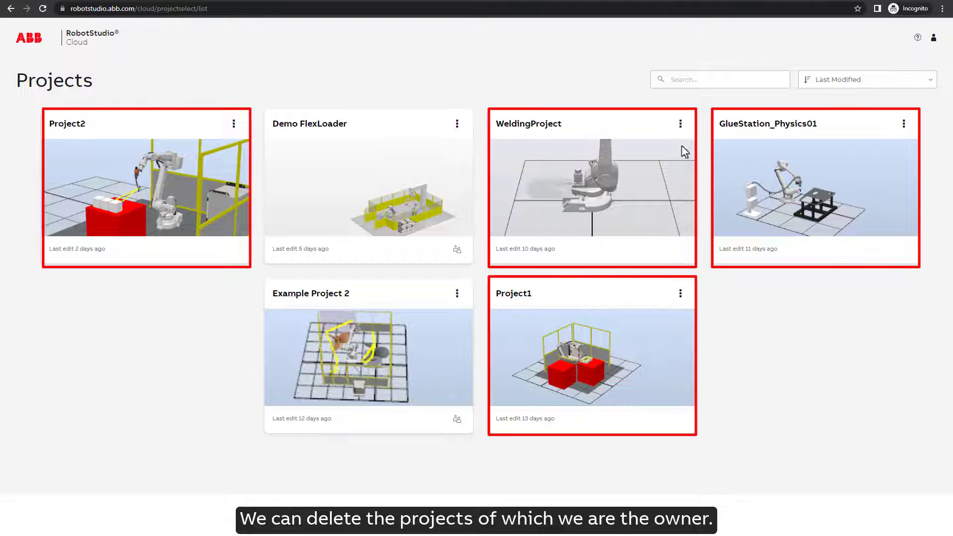
{"action": "left_click", "coordinate": [679, 124]}
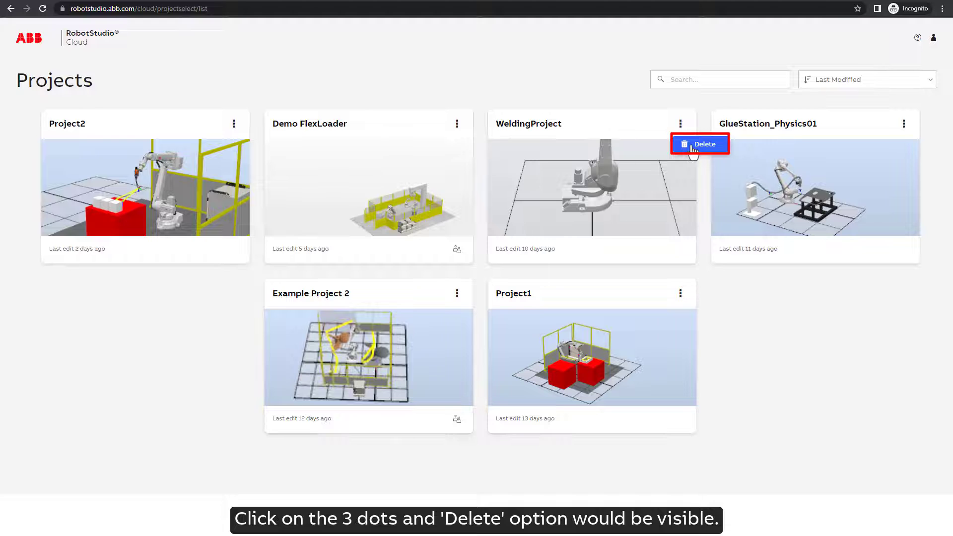
{"action": "left_click", "coordinate": [700, 144]}
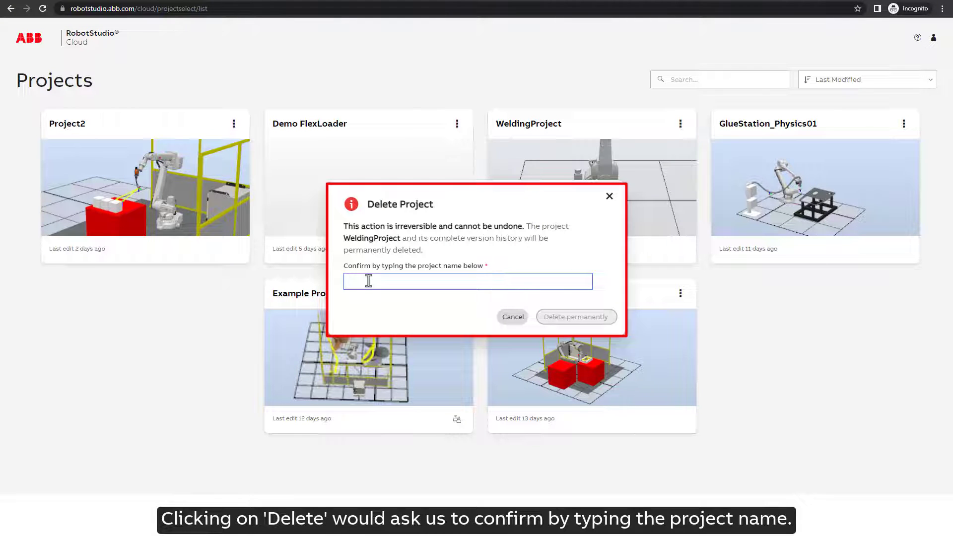
{"action": "type", "text": "Weldi"}
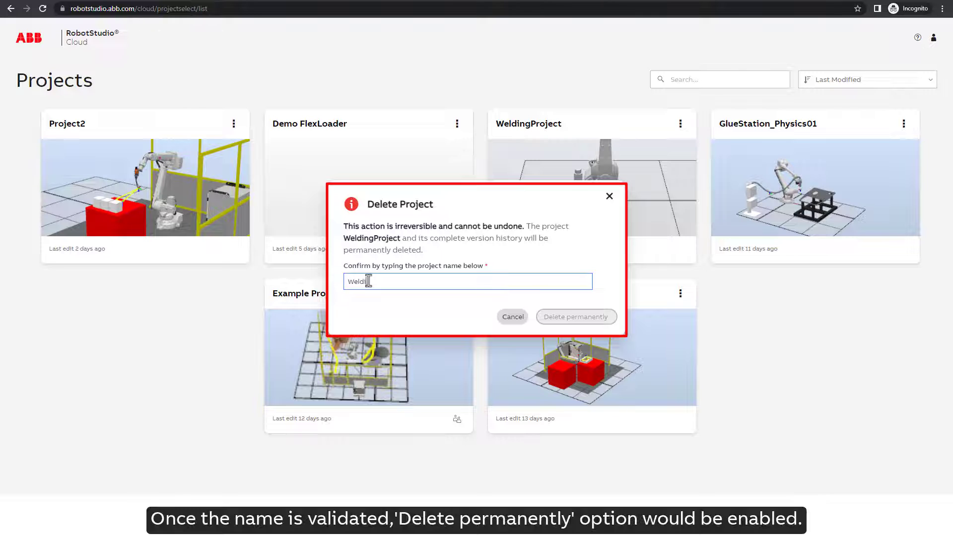
{"action": "type", "text": "ngPro"}
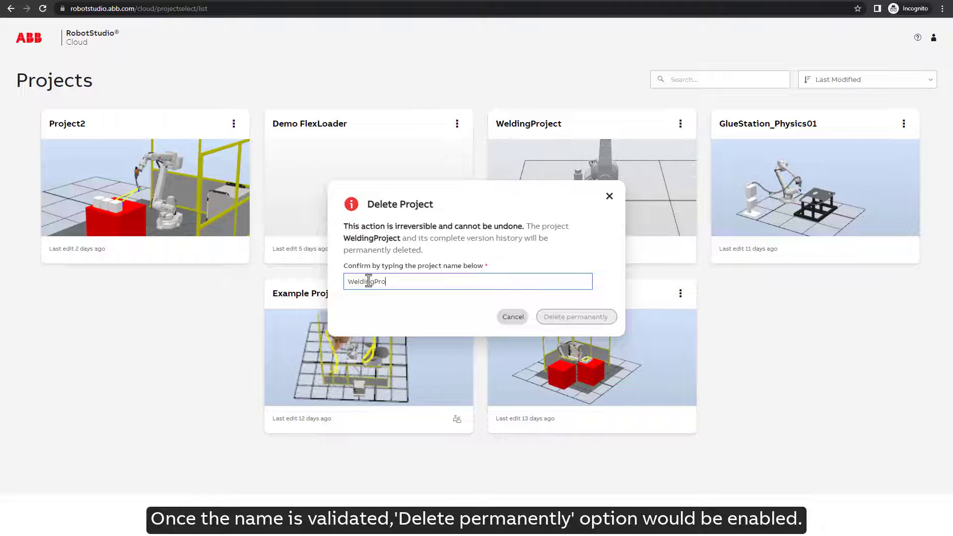
{"action": "type", "text": "ject"}
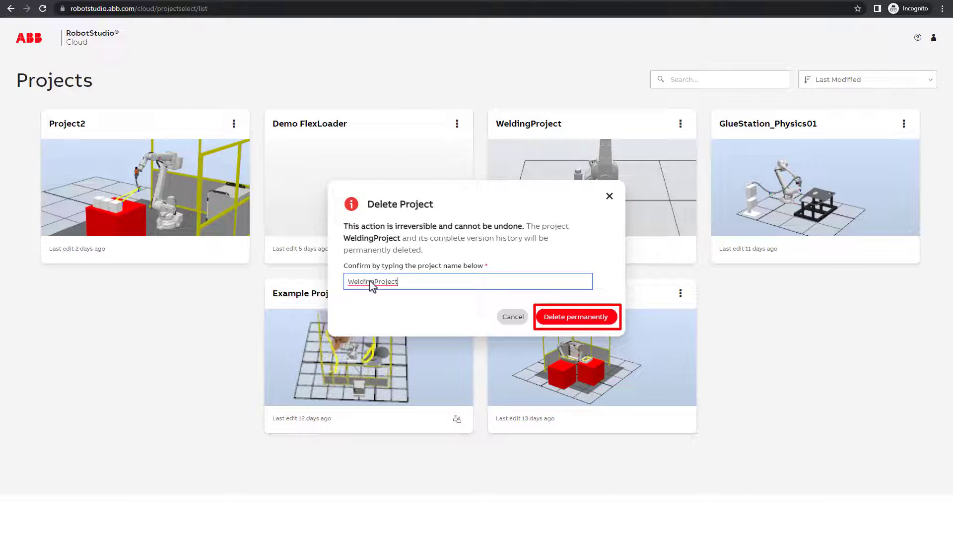
{"action": "mouse_move", "coordinate": [575, 317]}
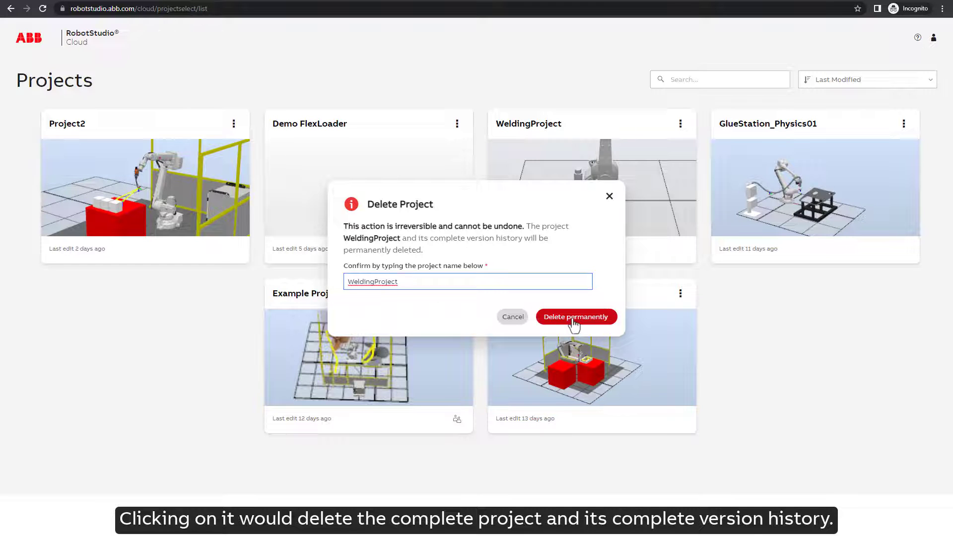
{"action": "left_click", "coordinate": [575, 316]}
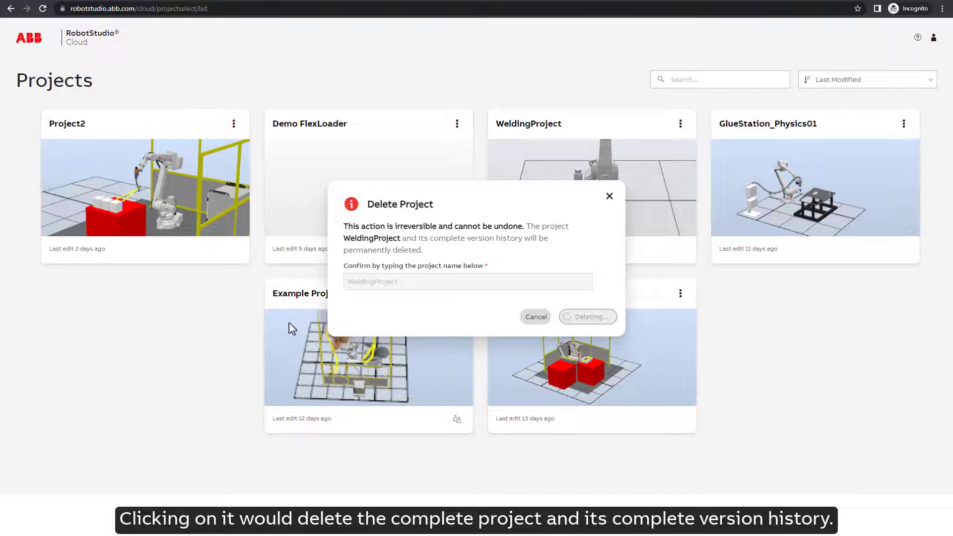
{"action": "left_click", "coordinate": [586, 316]}
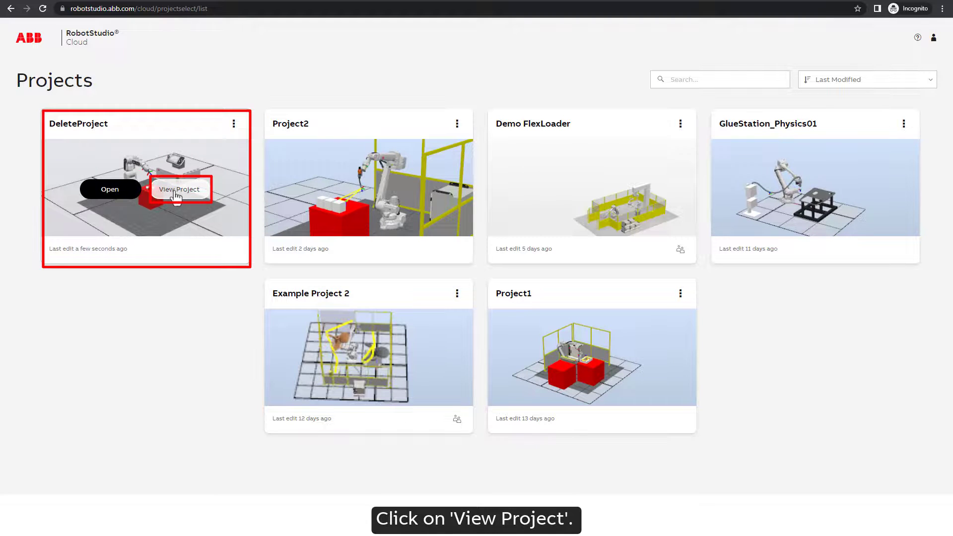
From DeleteProject's Project Settings, delete it permanently, confirming by typing 'DeleteProject'
{"action": "left_click", "coordinate": [179, 189]}
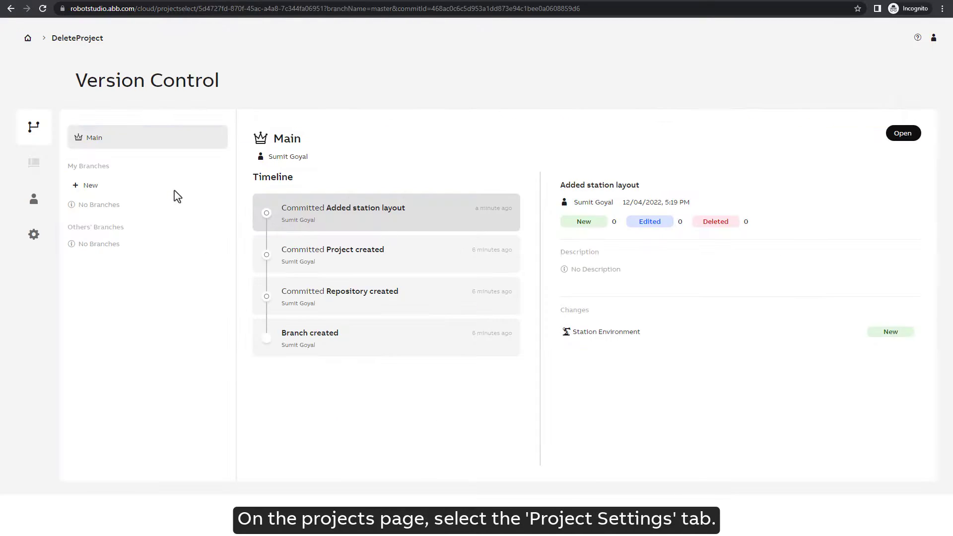
{"action": "left_click", "coordinate": [33, 236]}
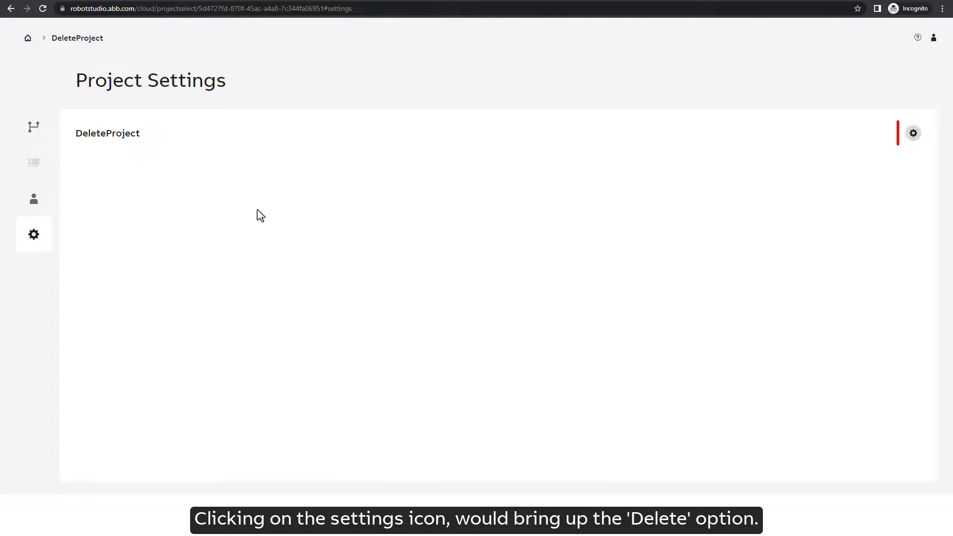
{"action": "left_click", "coordinate": [913, 133]}
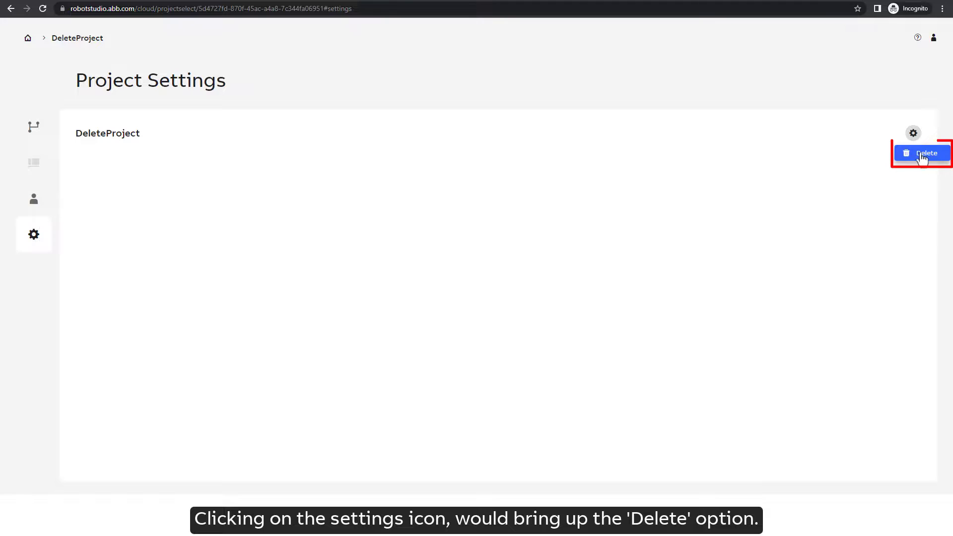
{"action": "left_click", "coordinate": [921, 153]}
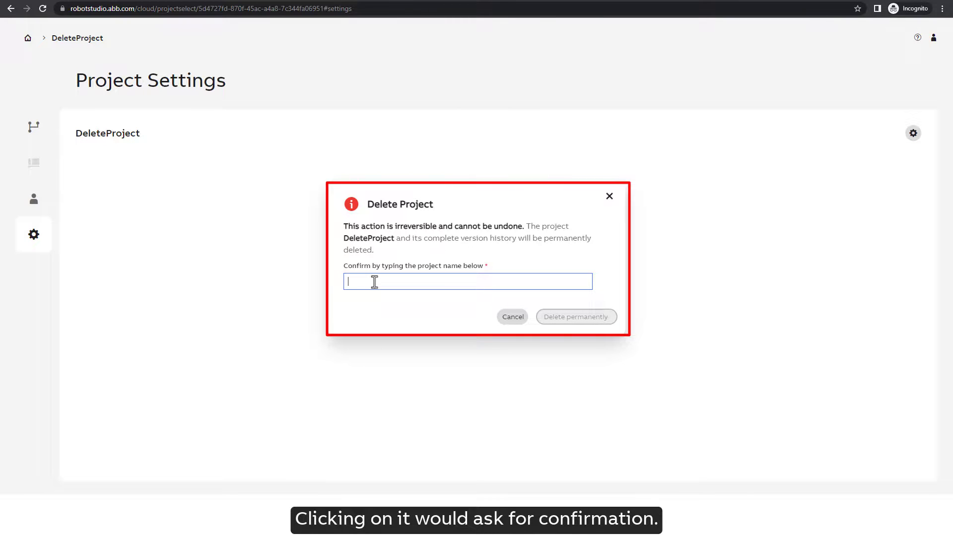
{"action": "type", "text": "Delete"}
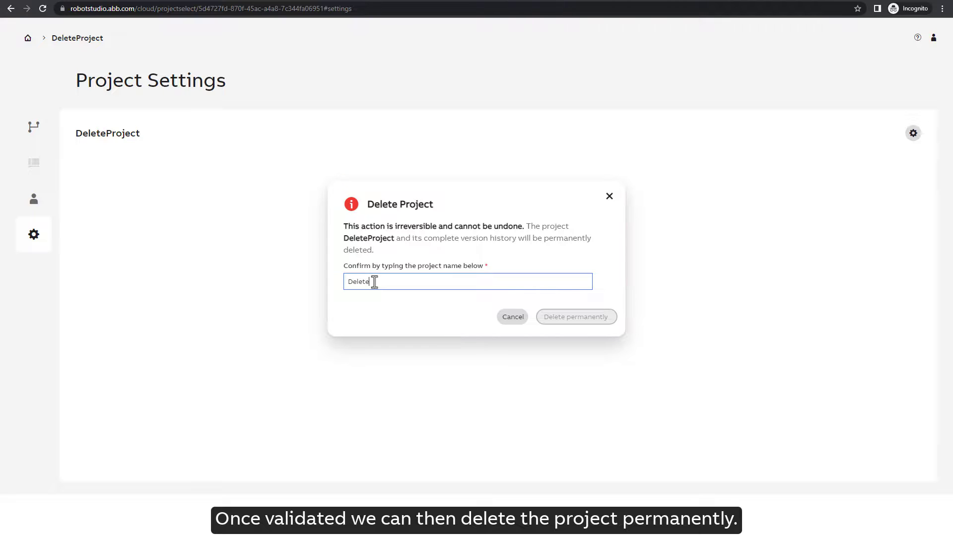
{"action": "type", "text": "Project"}
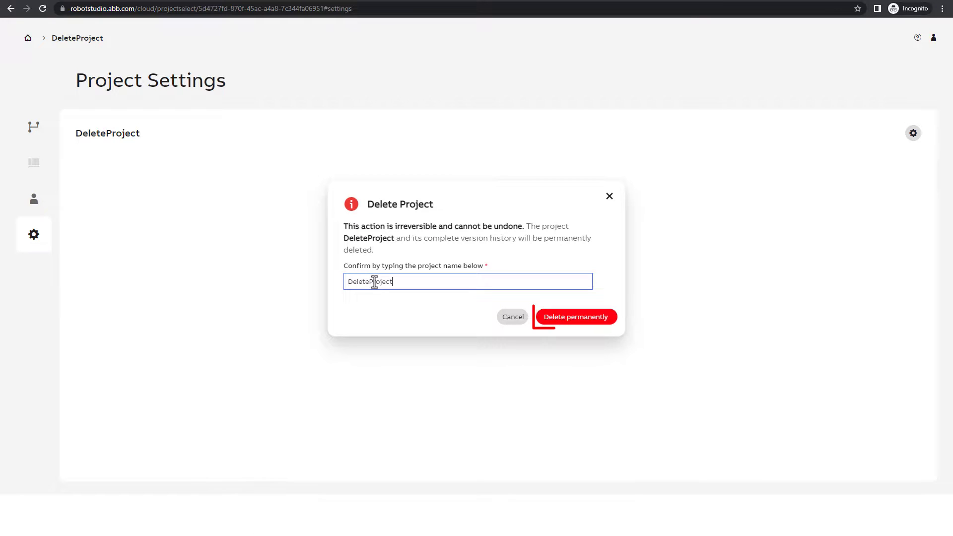
{"action": "left_click", "coordinate": [575, 316]}
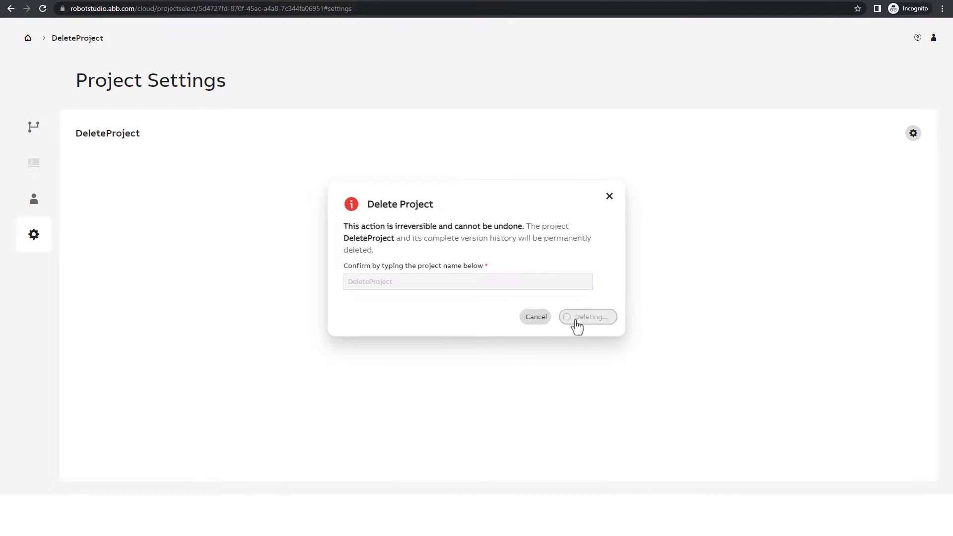
{"action": "left_click", "coordinate": [585, 317]}
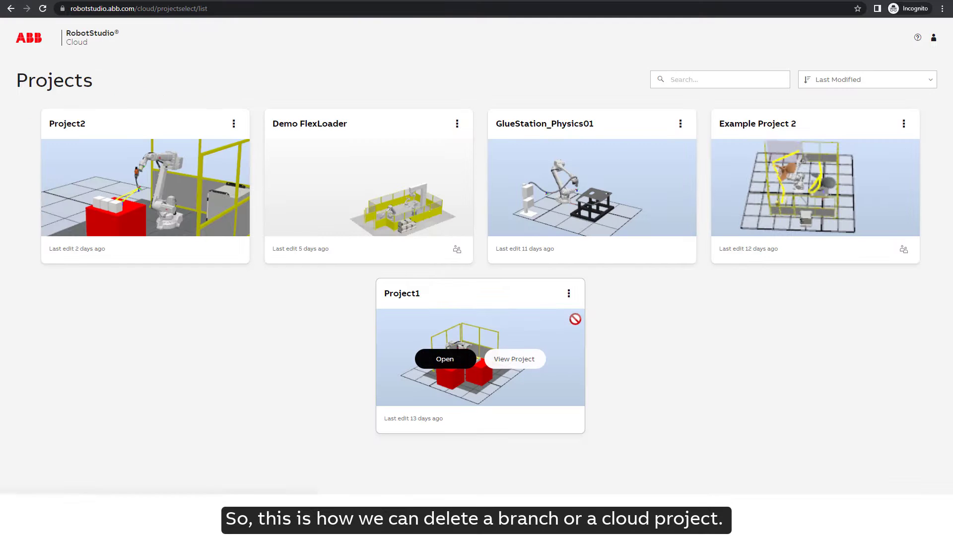
{"action": "mouse_move", "coordinate": [261, 345]}
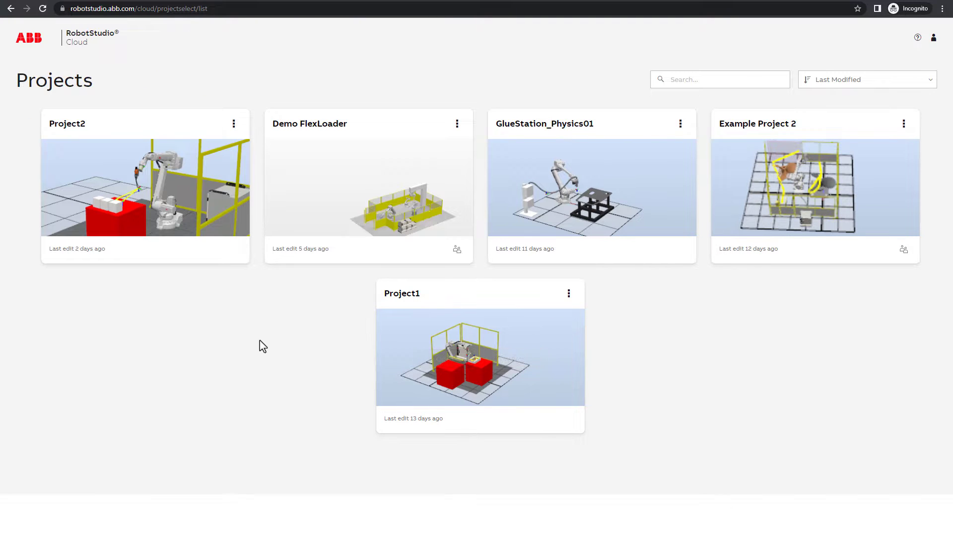
{"action": "mouse_move", "coordinate": [246, 338]}
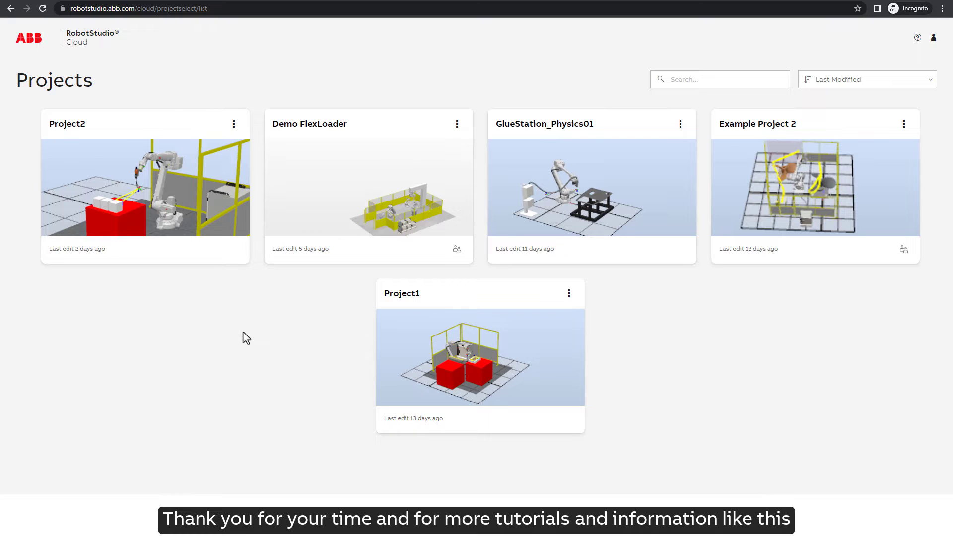